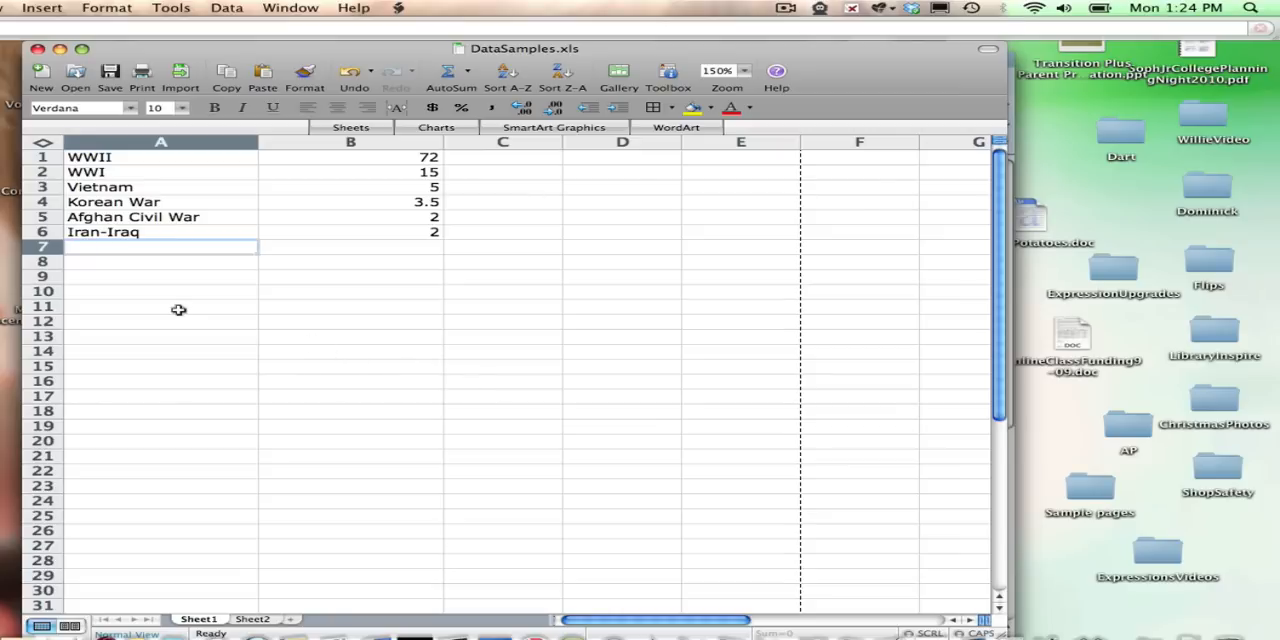
pyautogui.moveTo(351, 315)
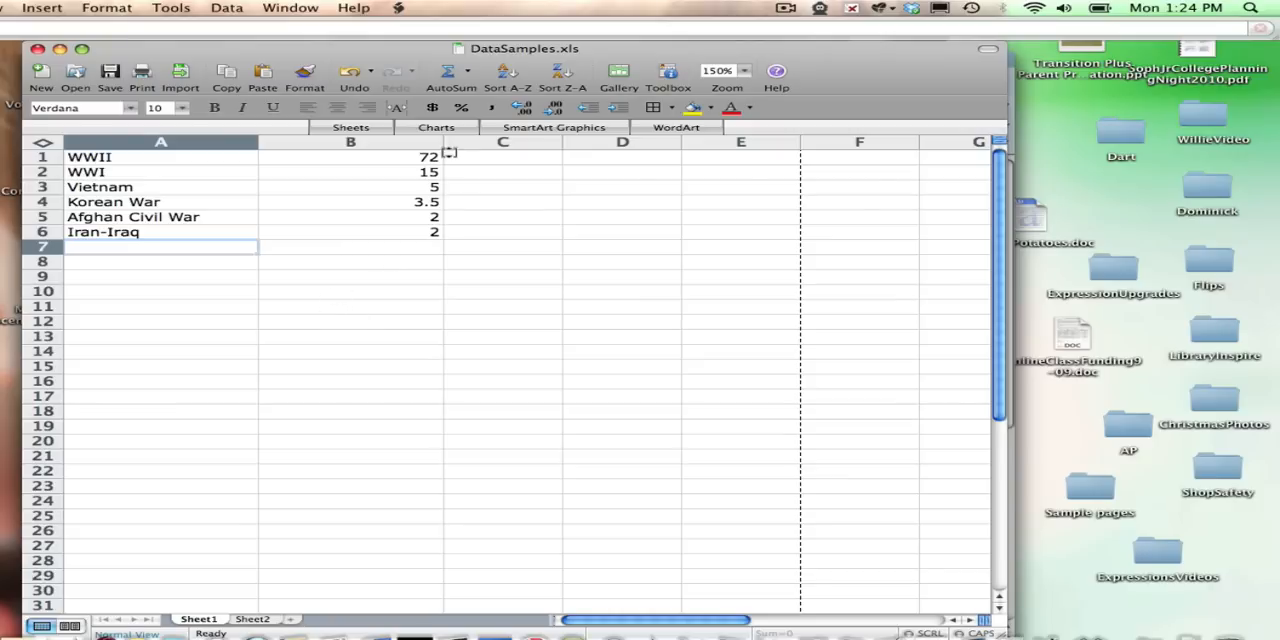
# Step: Narrow column B so it fits the war death toll values
pyautogui.moveTo(447, 141); pyautogui.dragTo(402, 141)
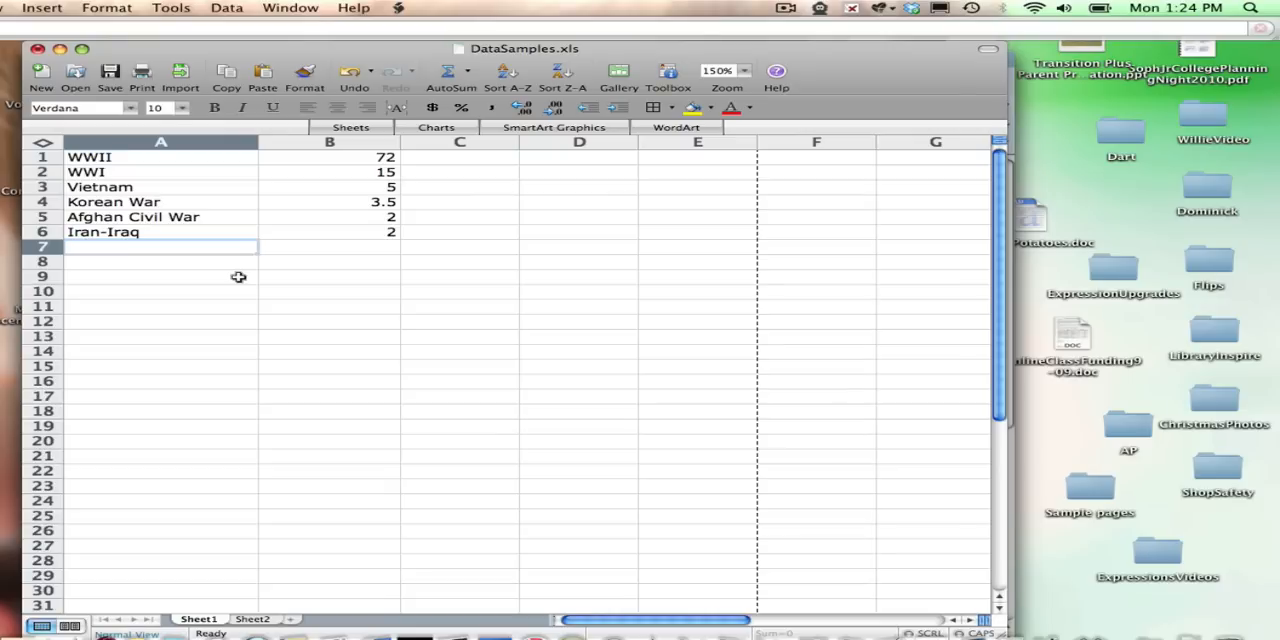
pyautogui.moveTo(207, 263)
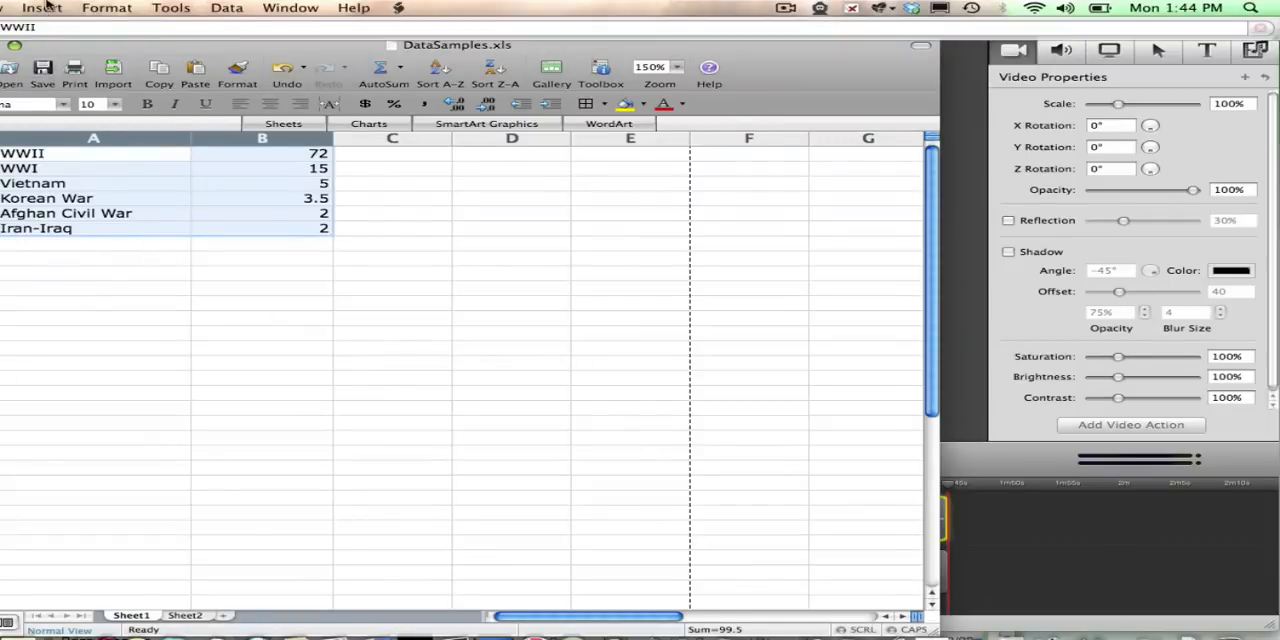
# Step: Insert a clustered column chart from the Charts gallery after previewing bar charts
pyautogui.click(42, 8)
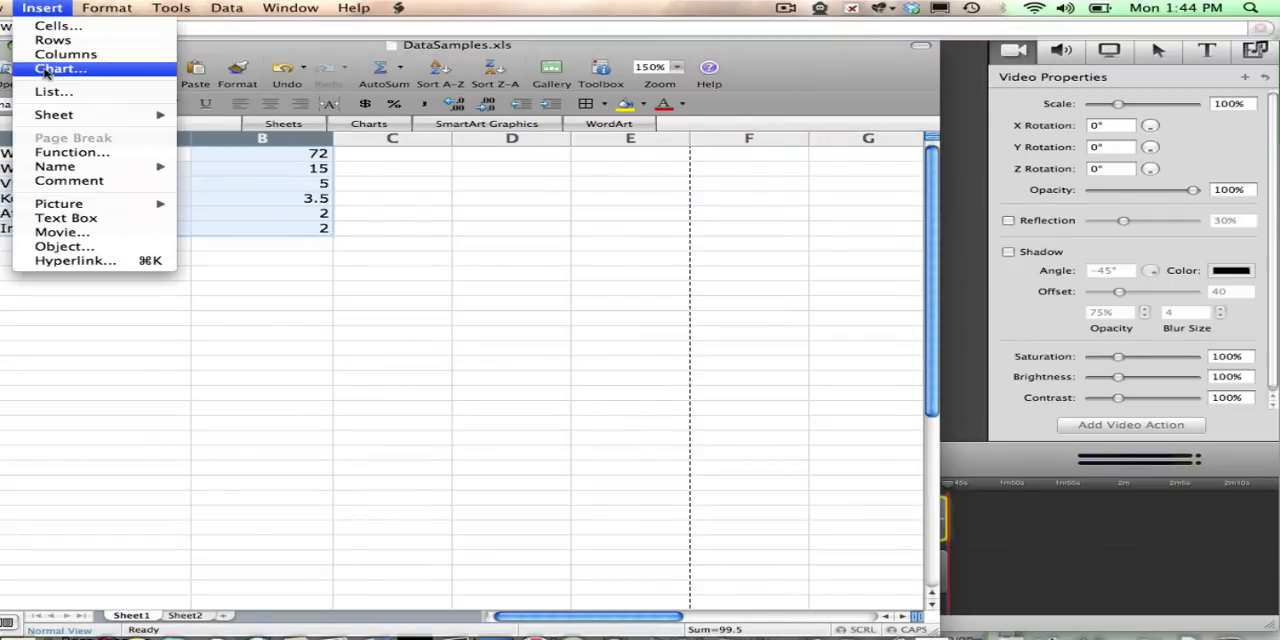
pyautogui.moveTo(53, 40)
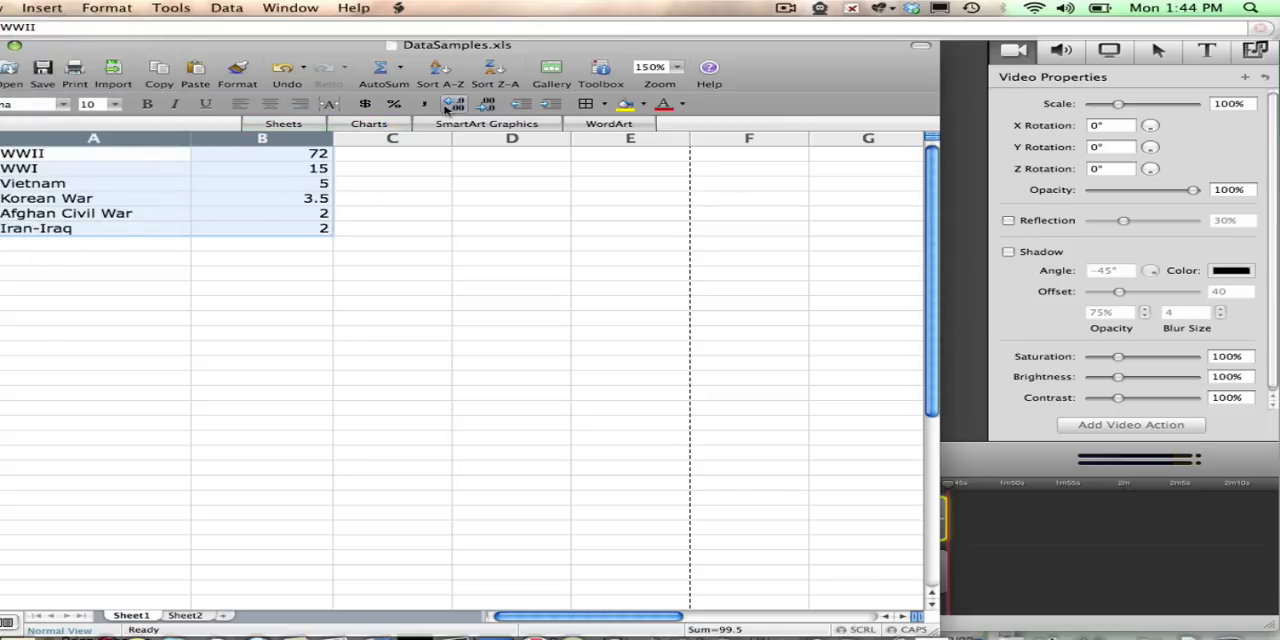
pyautogui.click(368, 123)
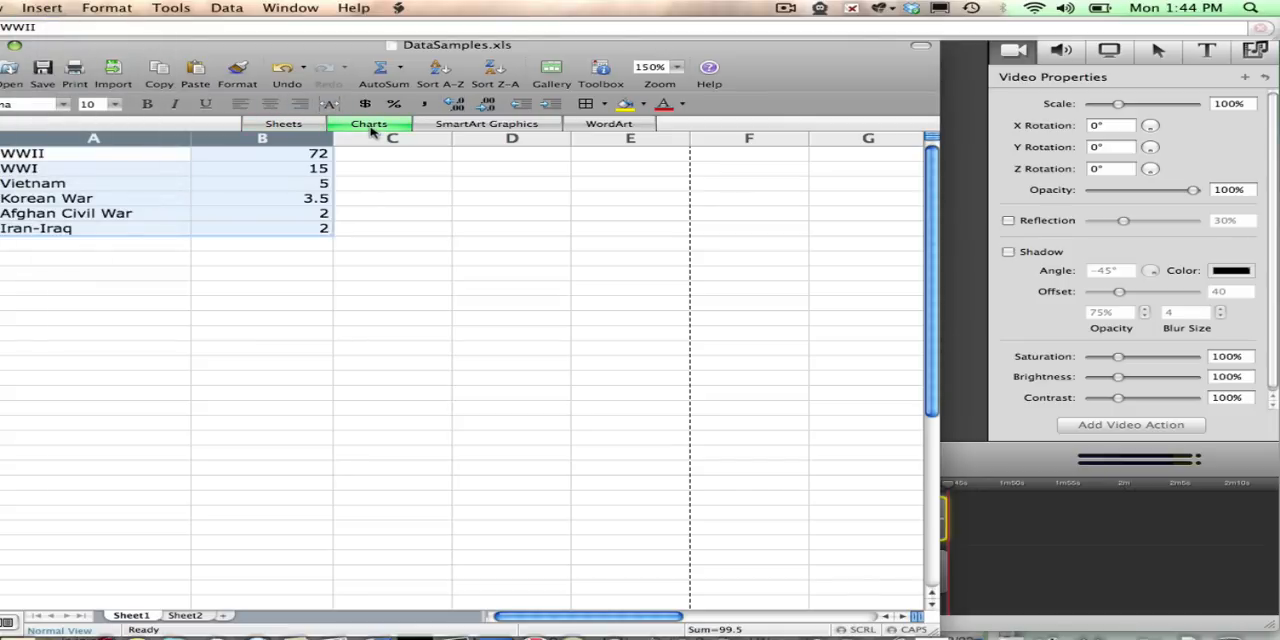
pyautogui.click(368, 123)
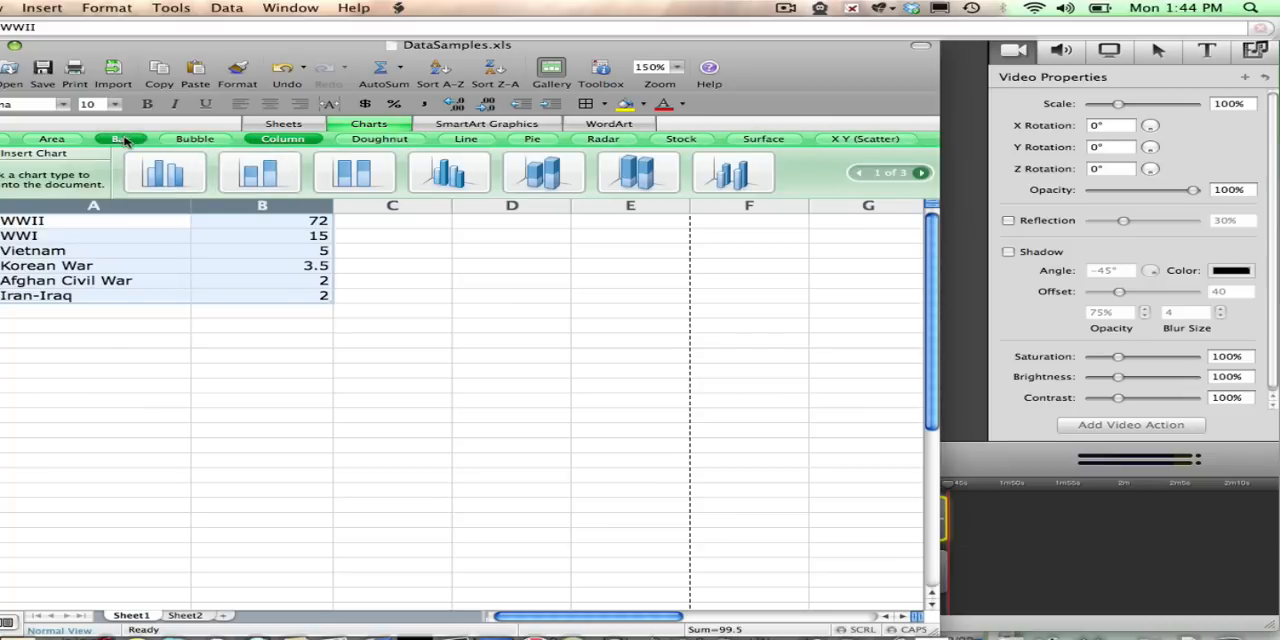
pyautogui.click(121, 138)
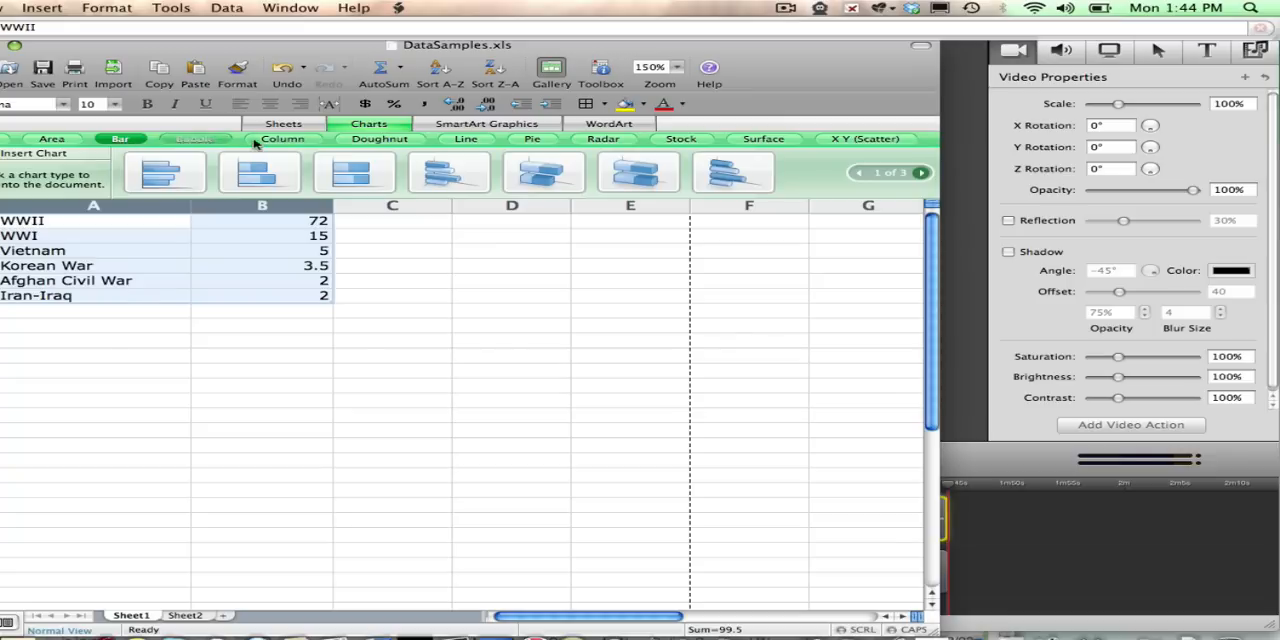
pyautogui.click(282, 138)
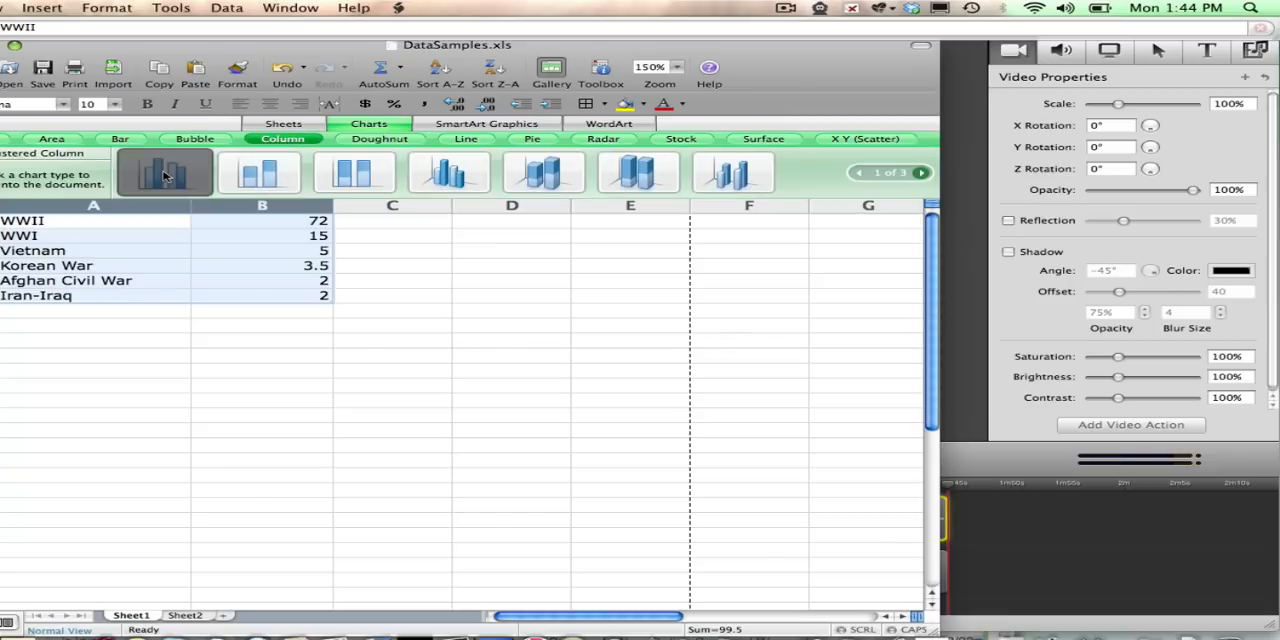
pyautogui.click(164, 172)
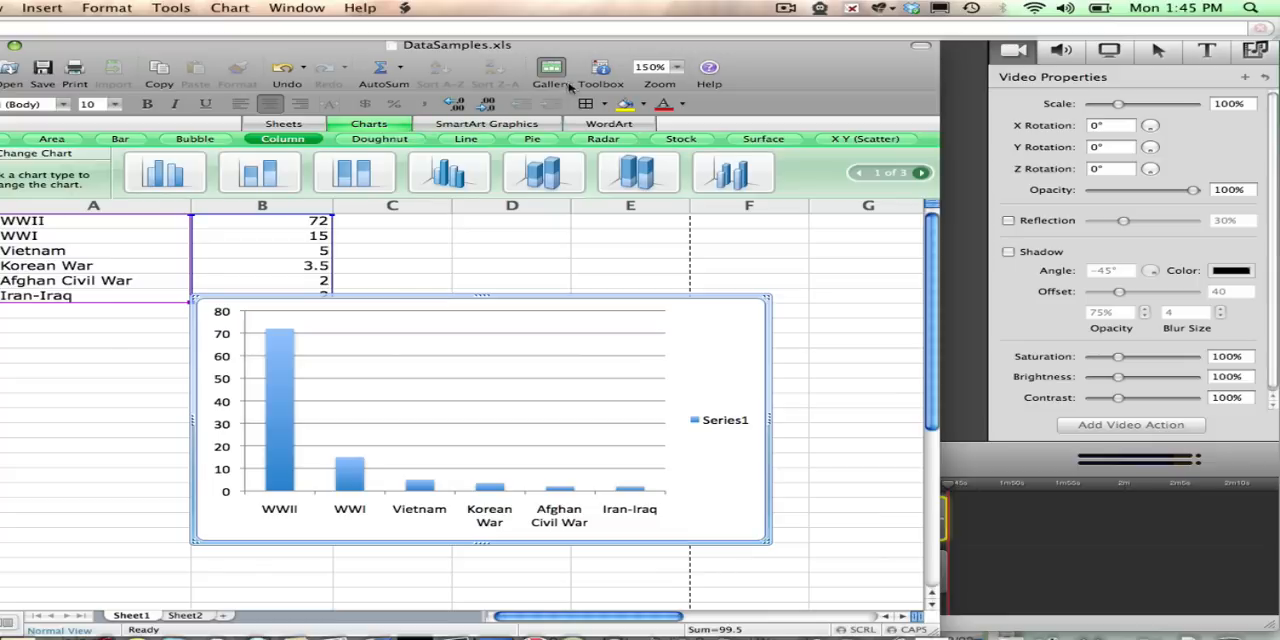
pyautogui.moveTo(601, 68)
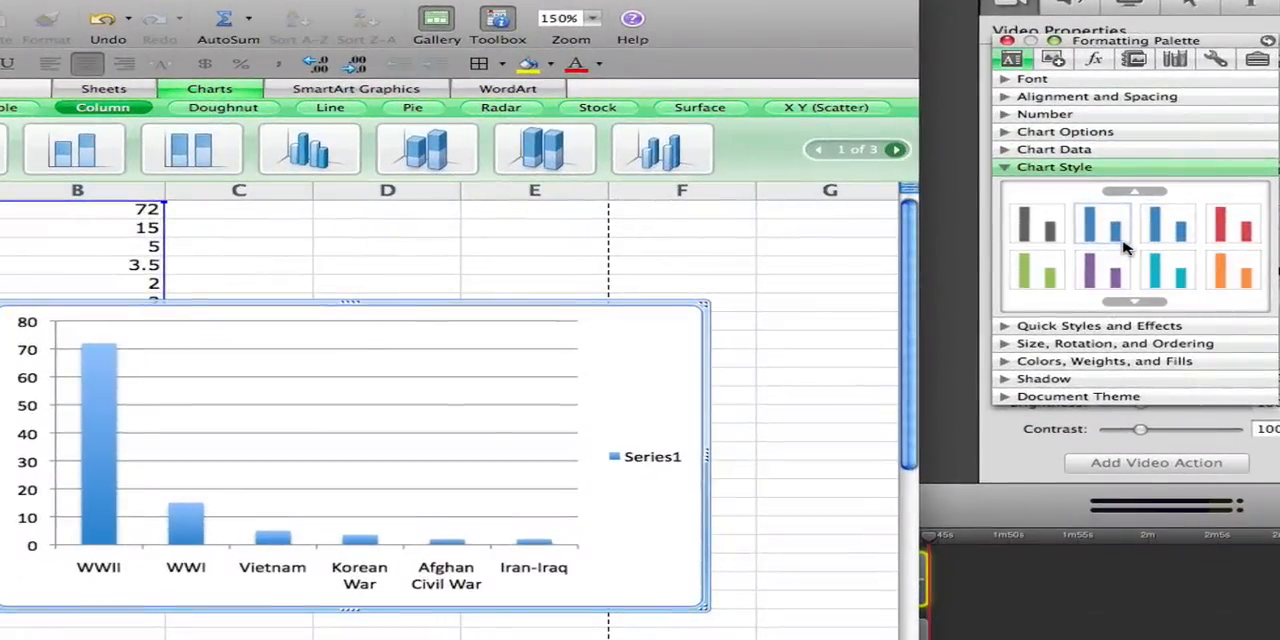
# Step: Try the teal and purple chart styles, then apply the orange style
pyautogui.click(1101, 271)
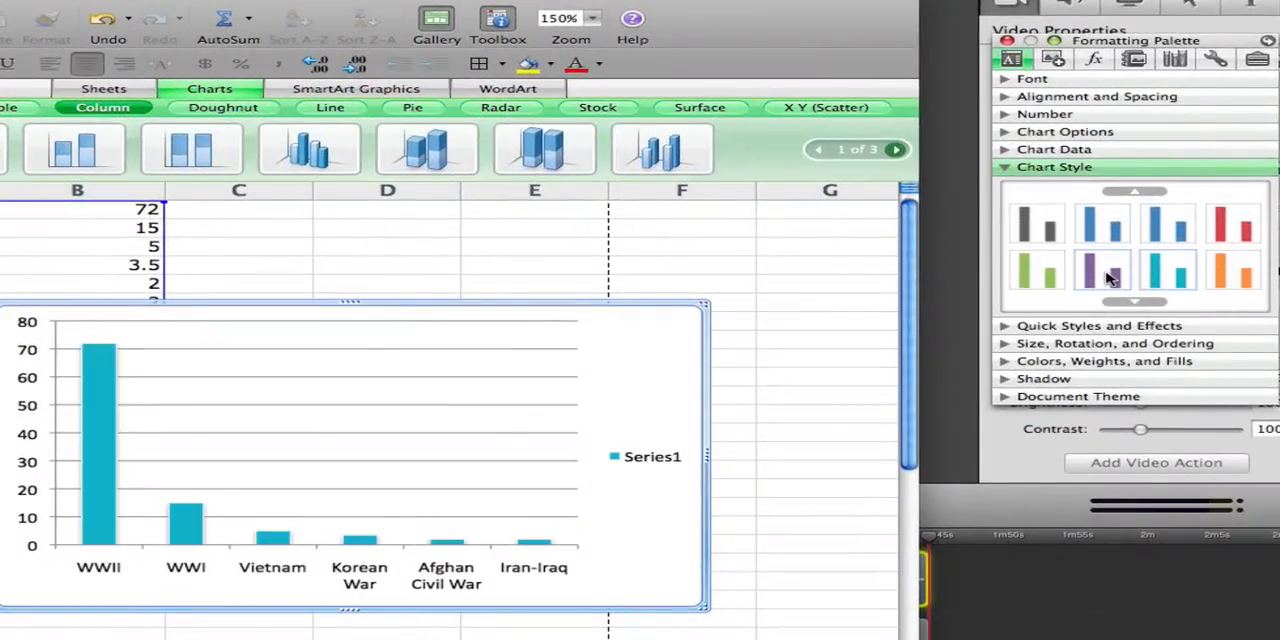
pyautogui.click(1100, 272)
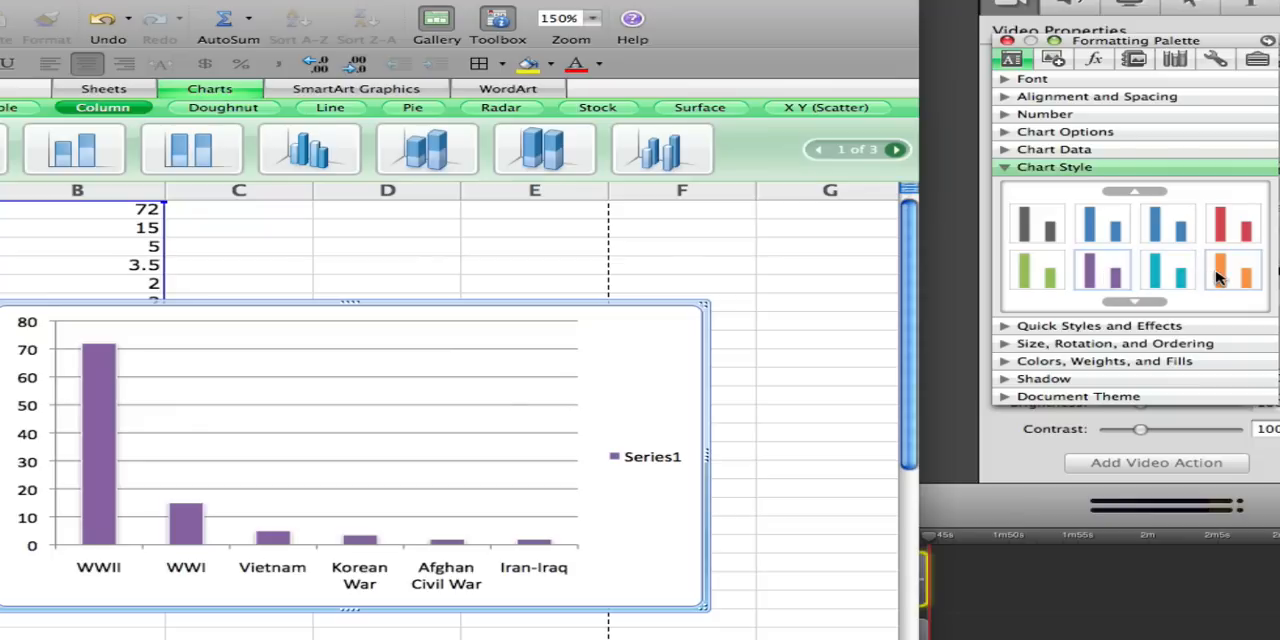
pyautogui.click(1232, 270)
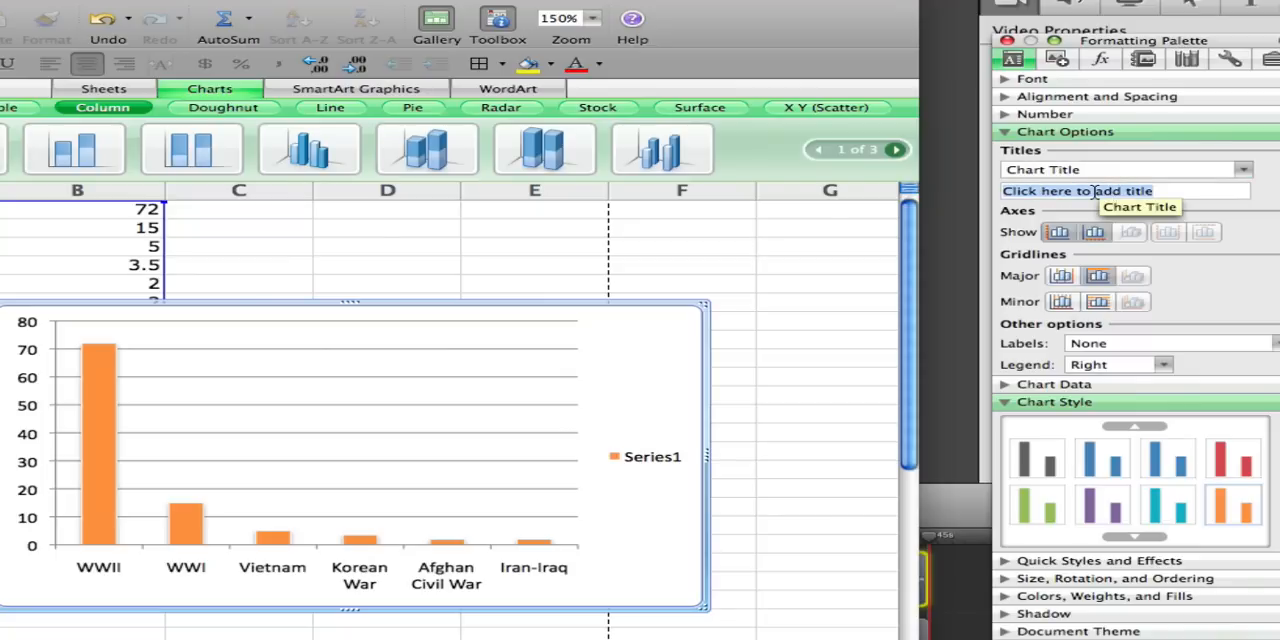
# Step: Title the chart 'Death Toll by War', horizontal axis 'War Name', vertical axis 'Death Toll (Millions)'
pyautogui.write('Death Toll by War')
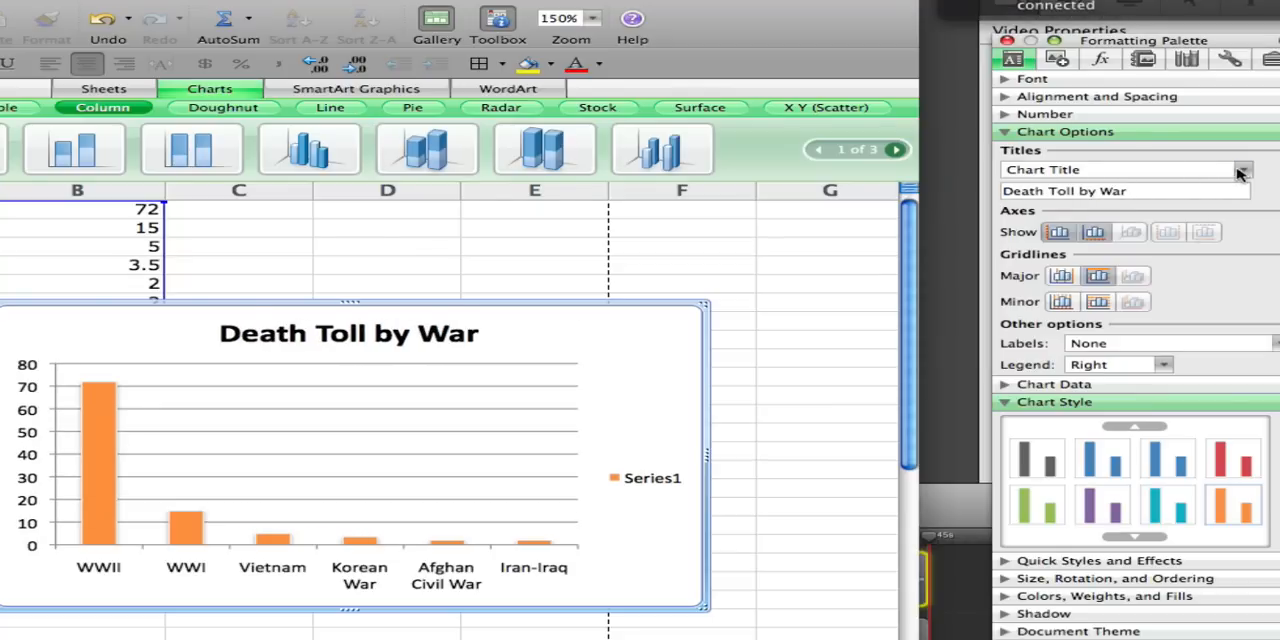
pyautogui.click(1242, 169)
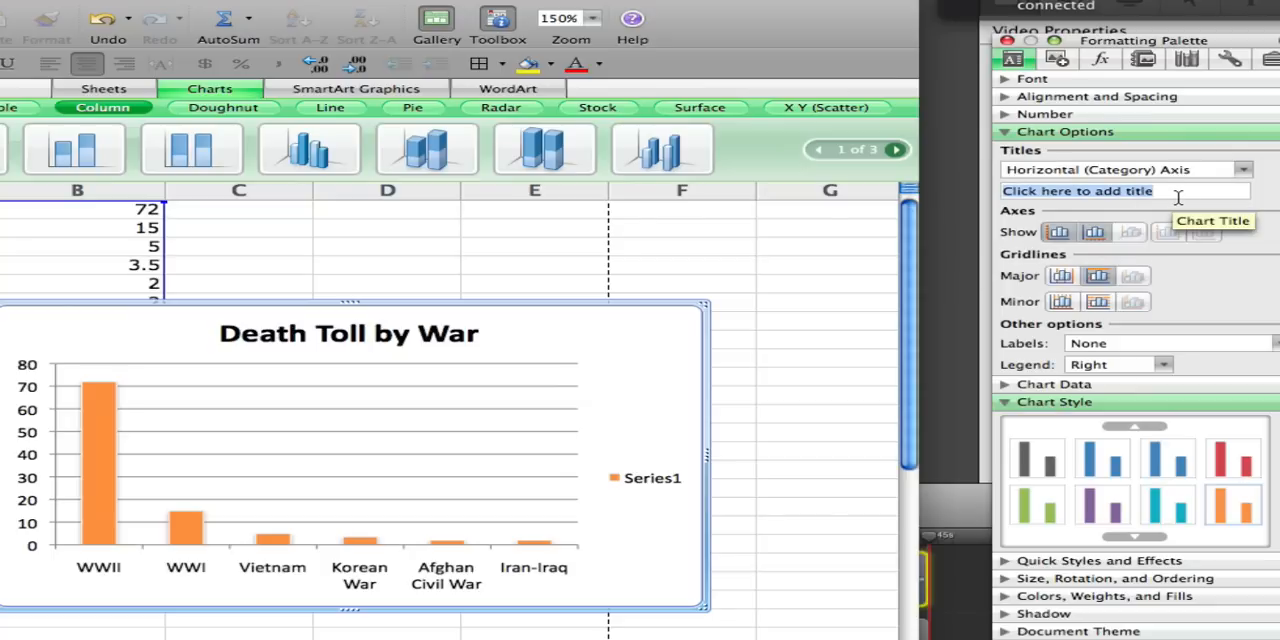
pyautogui.write('War Name')
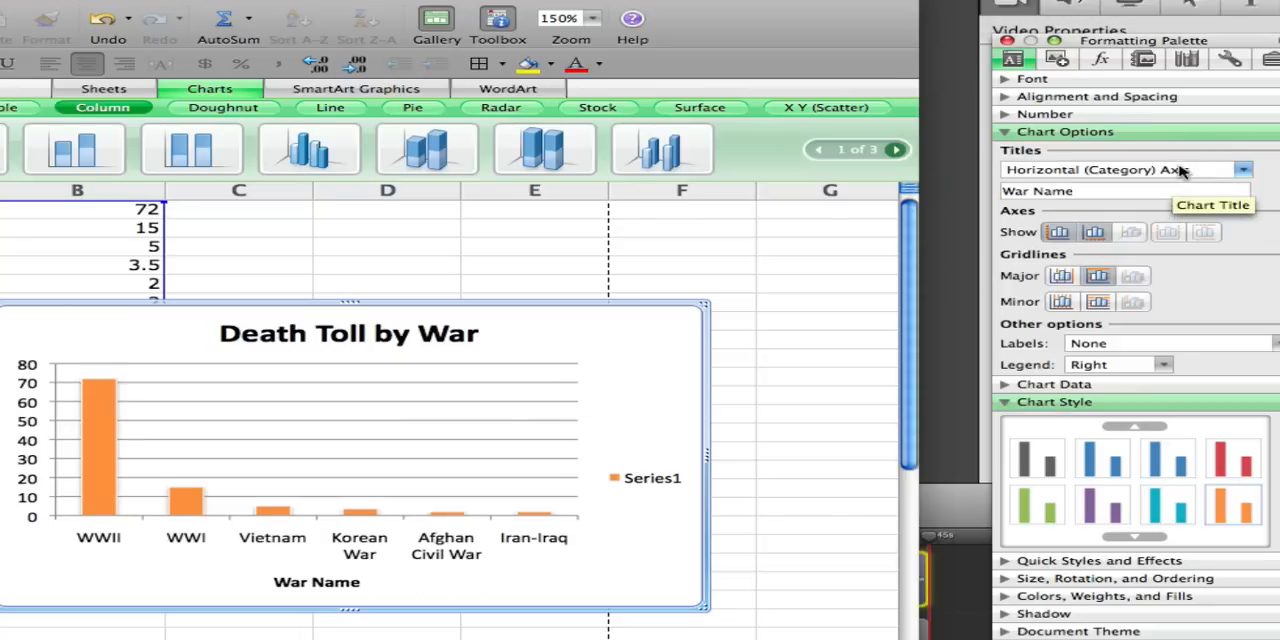
pyautogui.click(1240, 169)
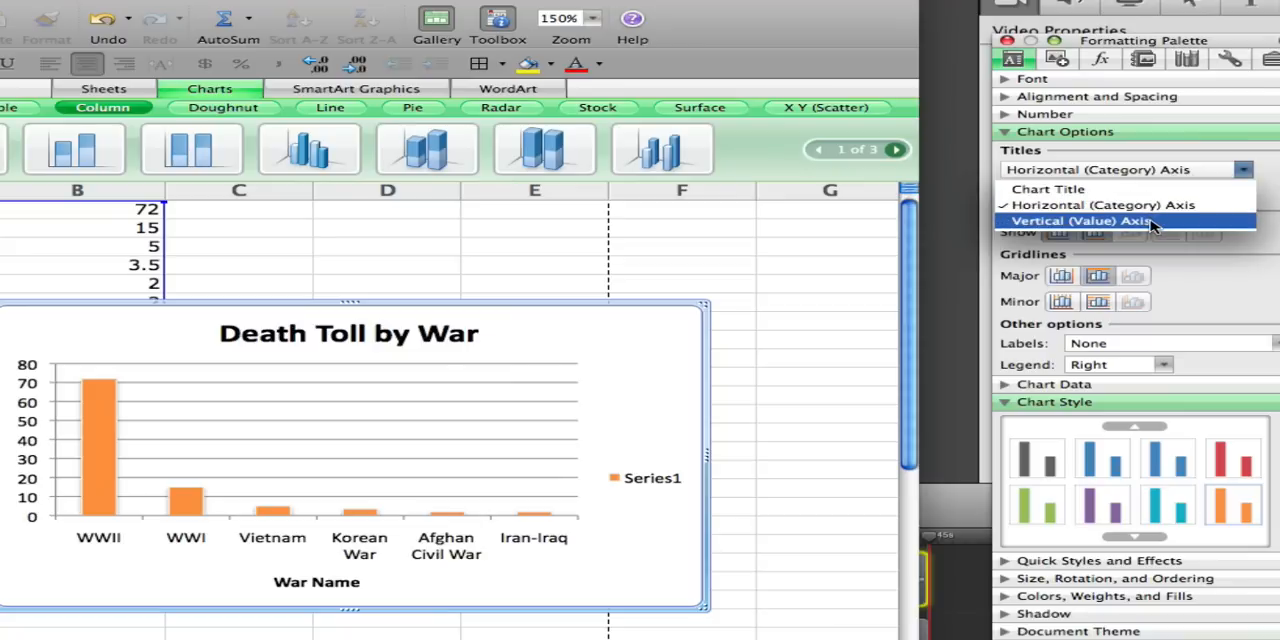
pyautogui.click(1080, 221)
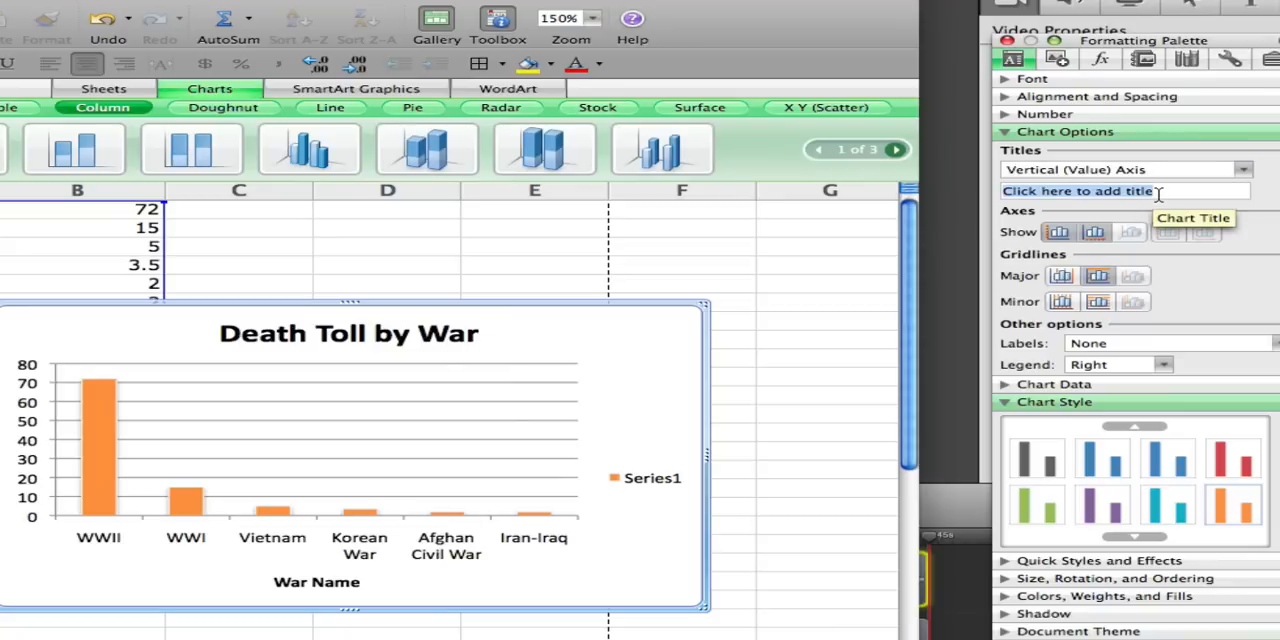
pyautogui.write('Death Toll (Millions')
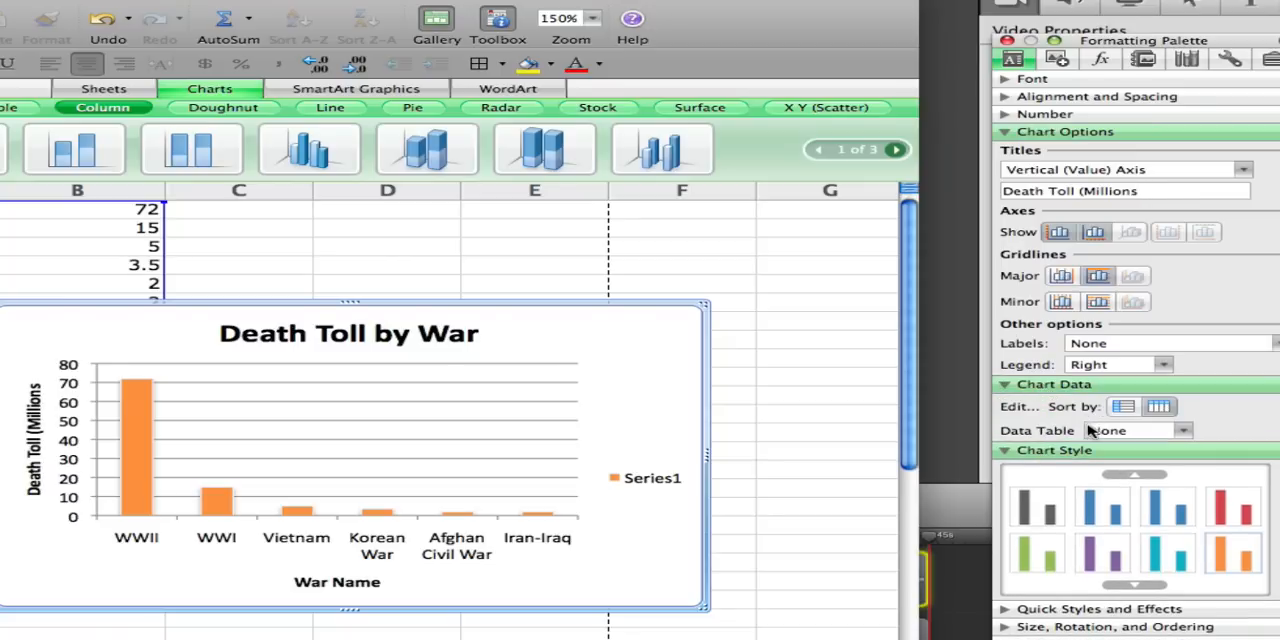
pyautogui.moveTo(1072, 433)
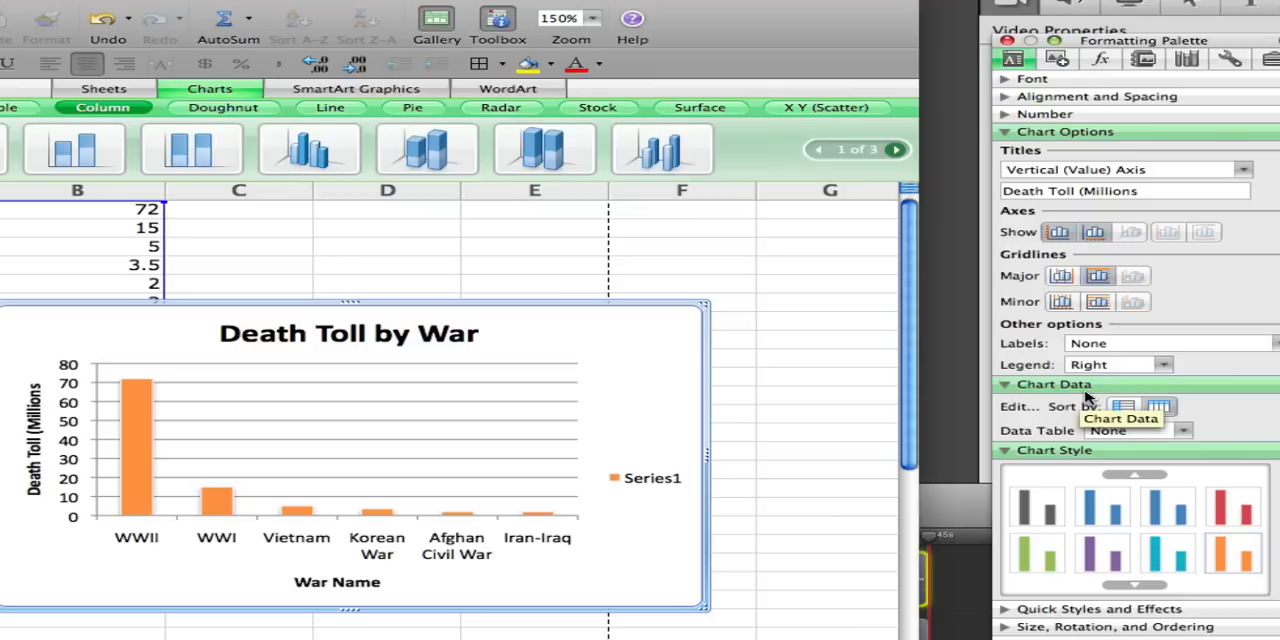
pyautogui.moveTo(697, 598)
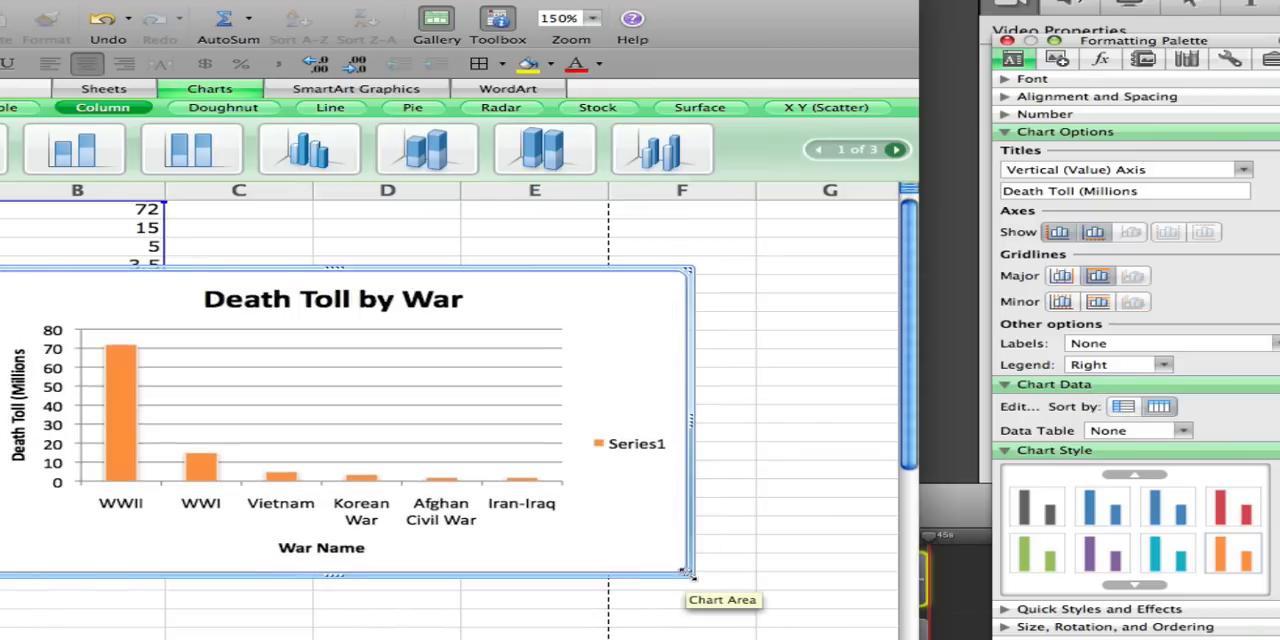
# Step: Drag the chart's bottom-right corner outward to enlarge it
pyautogui.moveTo(688, 573); pyautogui.dragTo(778, 628)
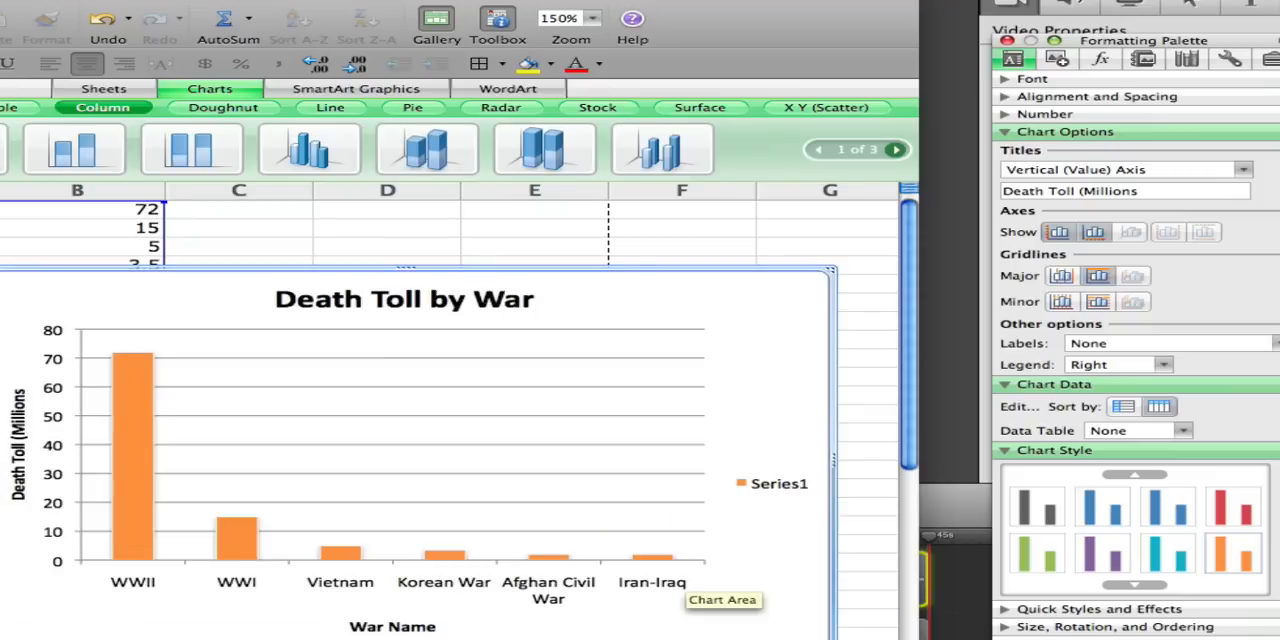
pyautogui.moveTo(753, 515)
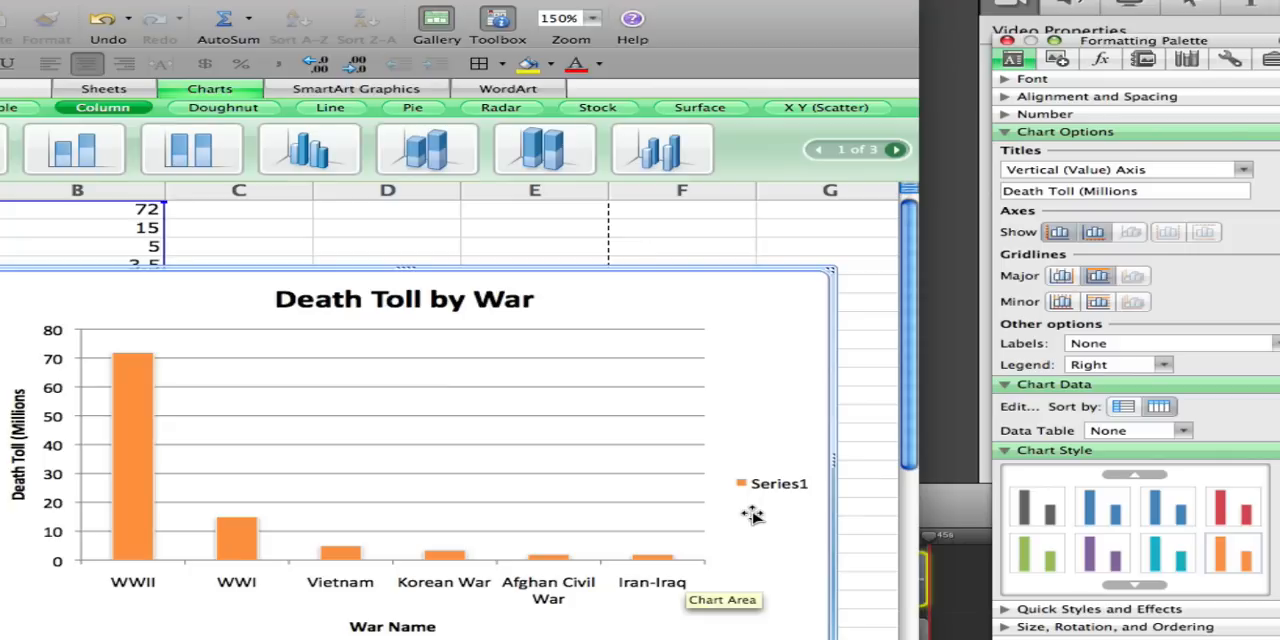
pyautogui.moveTo(765, 398)
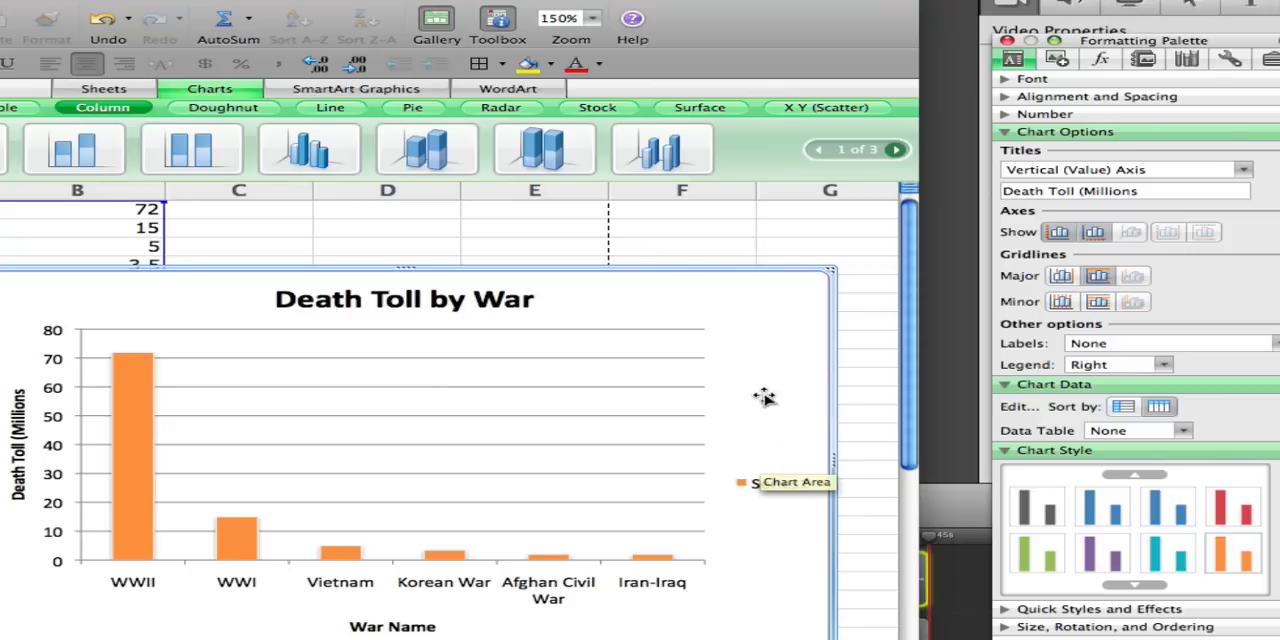